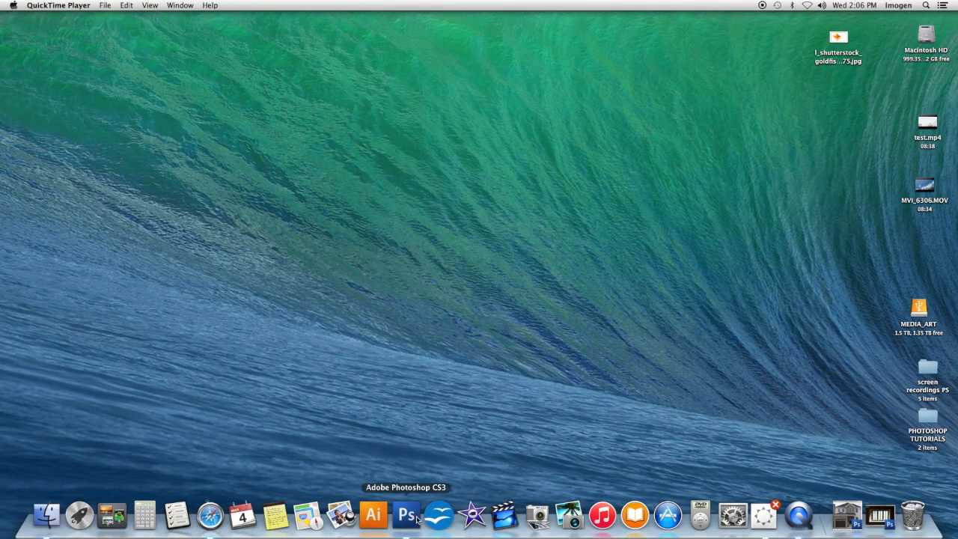
Step: Create a new blank transparent 8 by 10 inch document beside the window photo
click(409, 515)
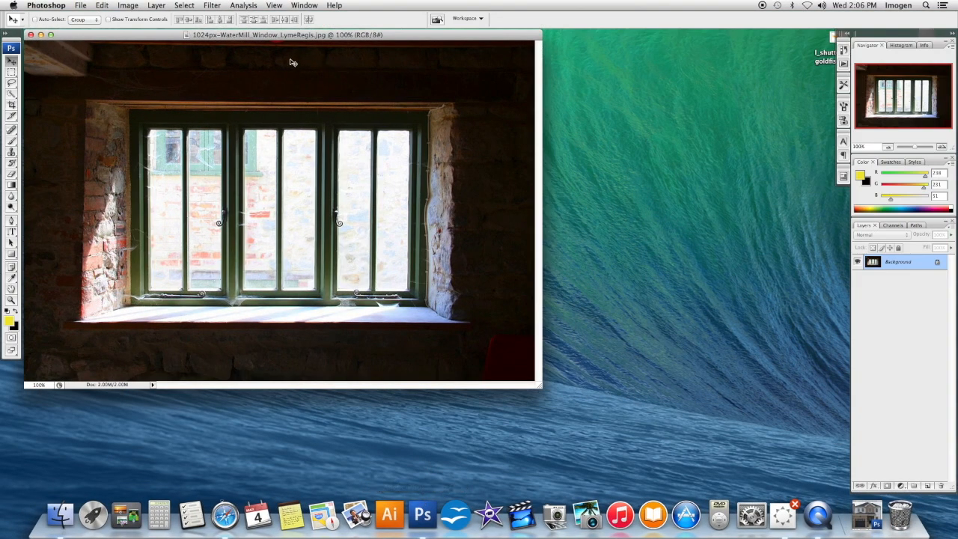
click(96, 6)
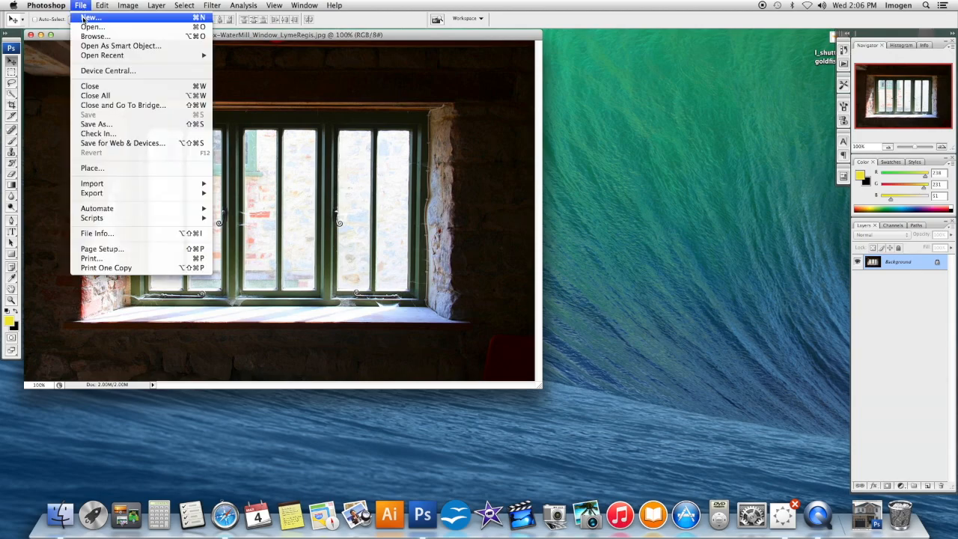
click(87, 16)
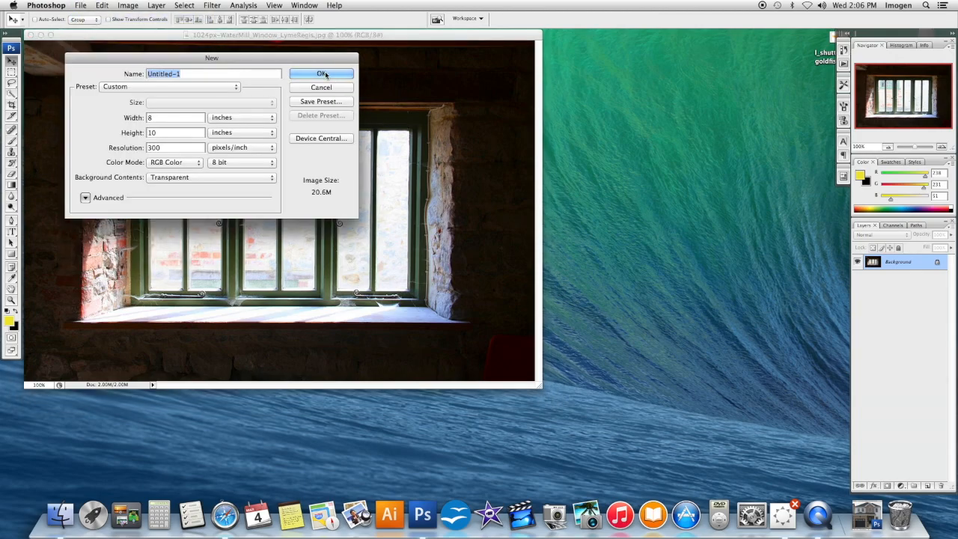
click(320, 73)
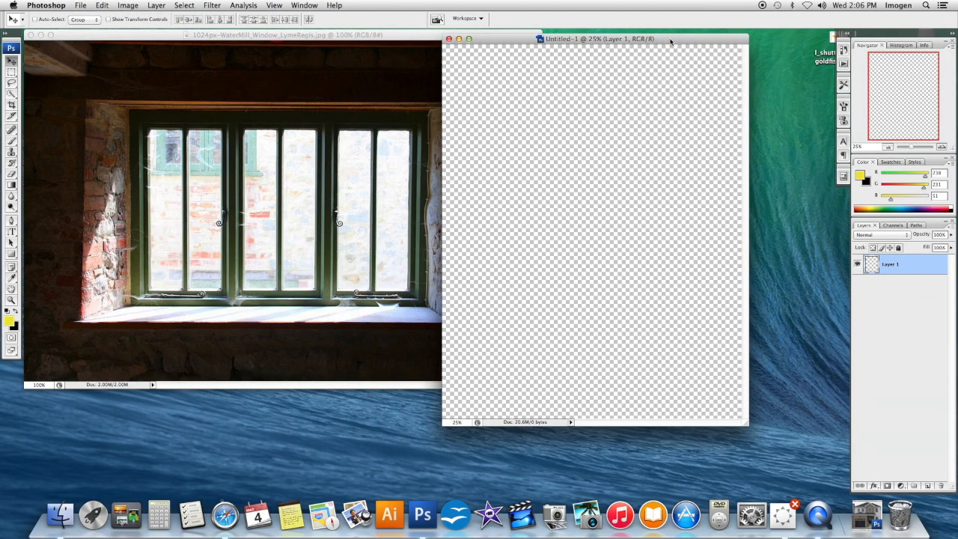
Step: Marquee-select the window in the photo and move a copy into Untitled-1
click(292, 39)
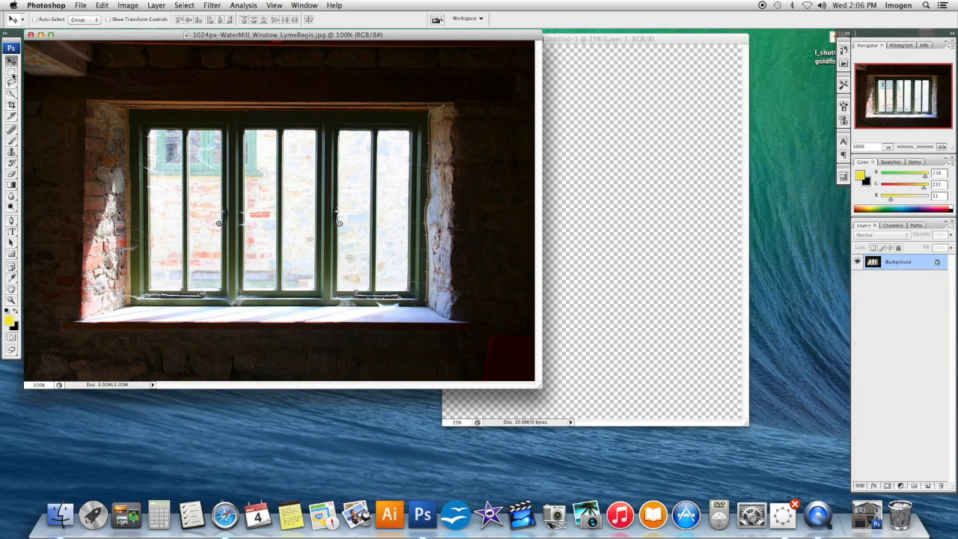
click(9, 72)
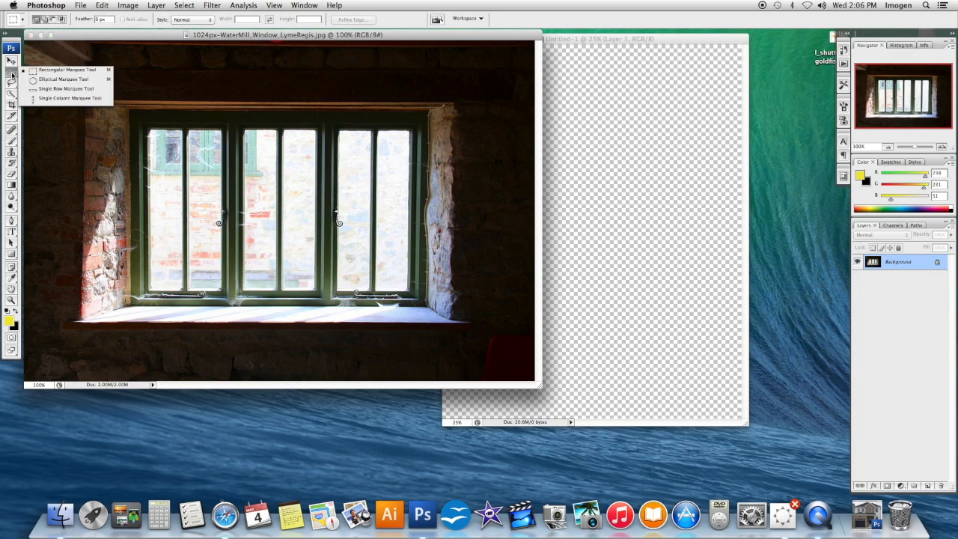
mouse_move(54, 70)
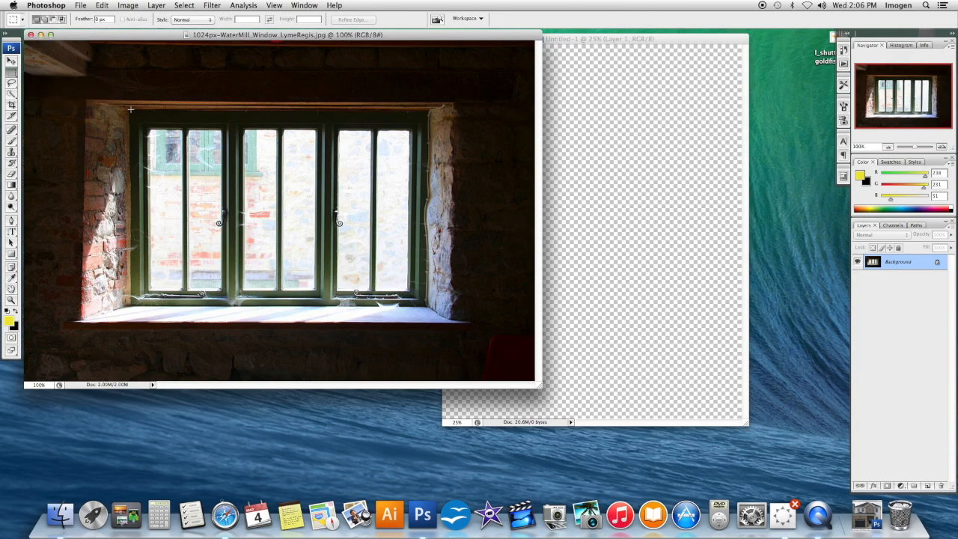
drag(132, 111, 422, 302)
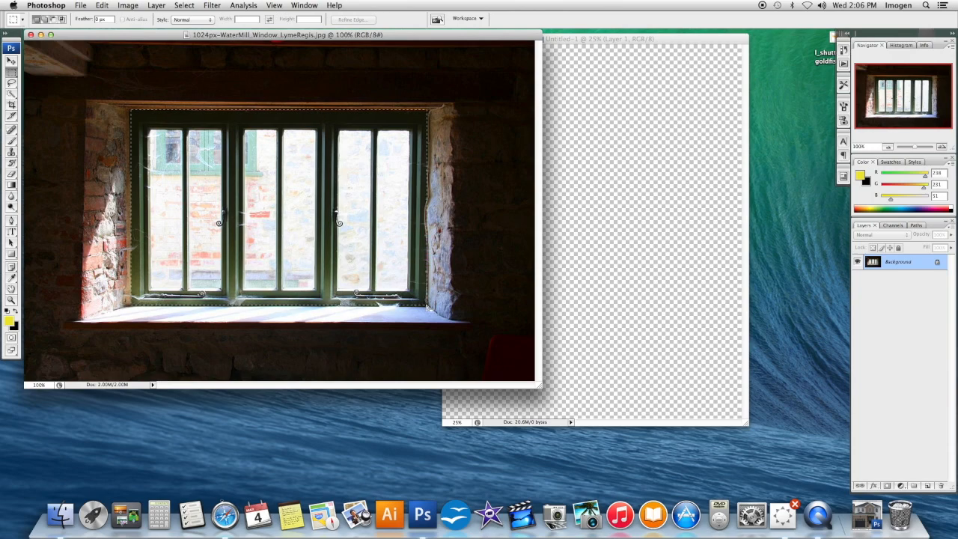
click(9, 61)
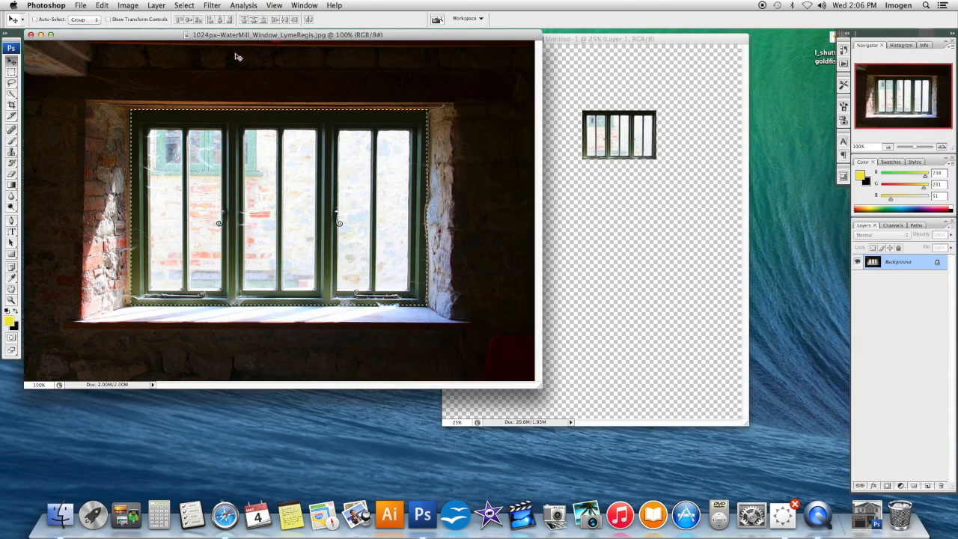
click(43, 38)
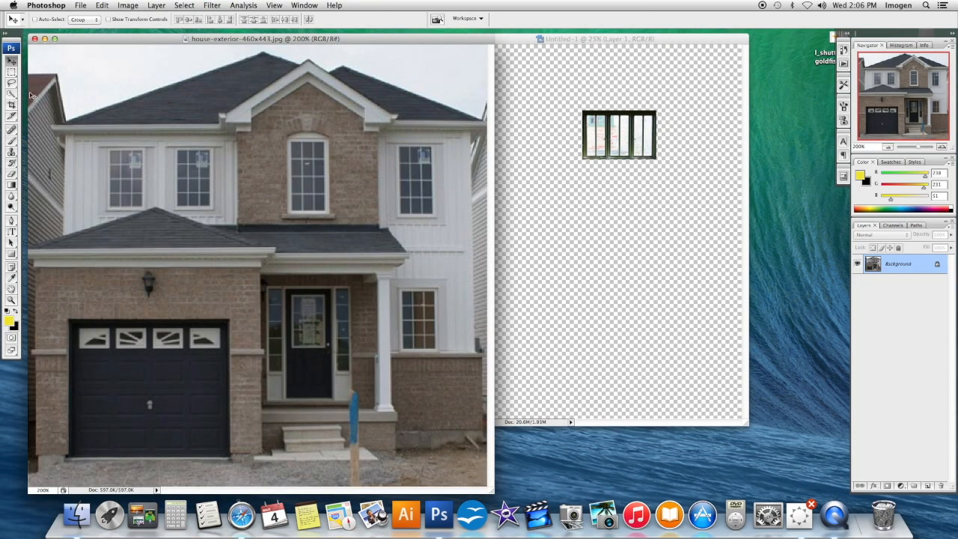
Step: Marquee-select the garage door, move it into Untitled-1 as a layer, then bring up the donut photo
click(9, 54)
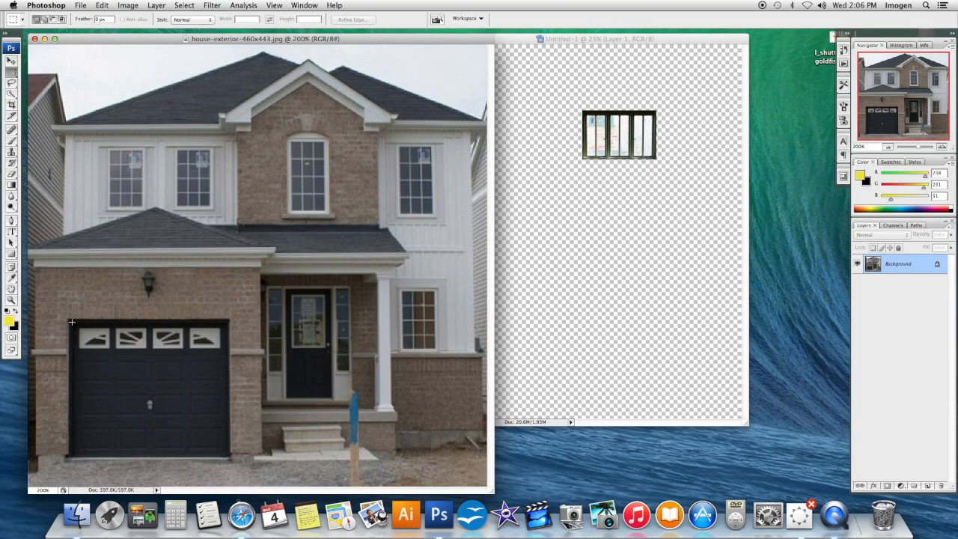
drag(72, 322, 156, 433)
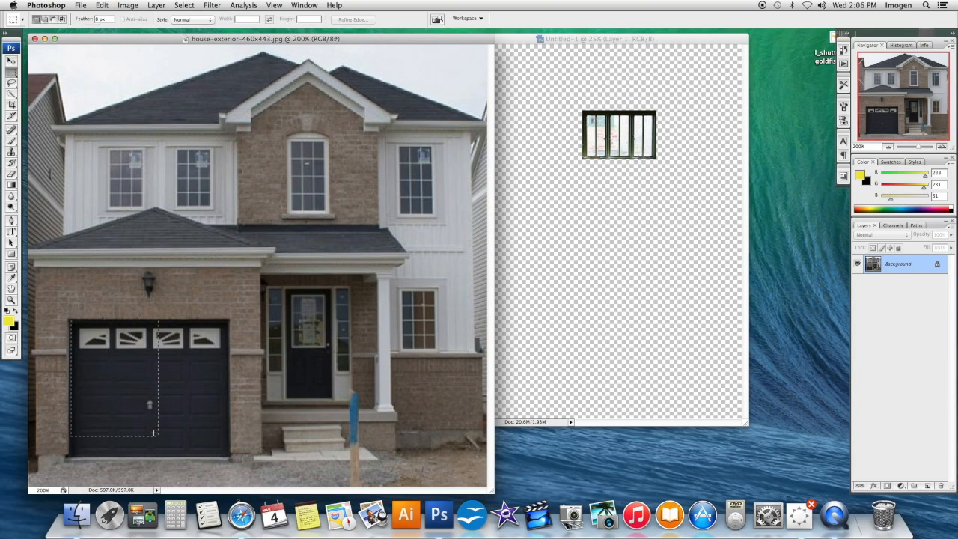
drag(156, 433, 227, 456)
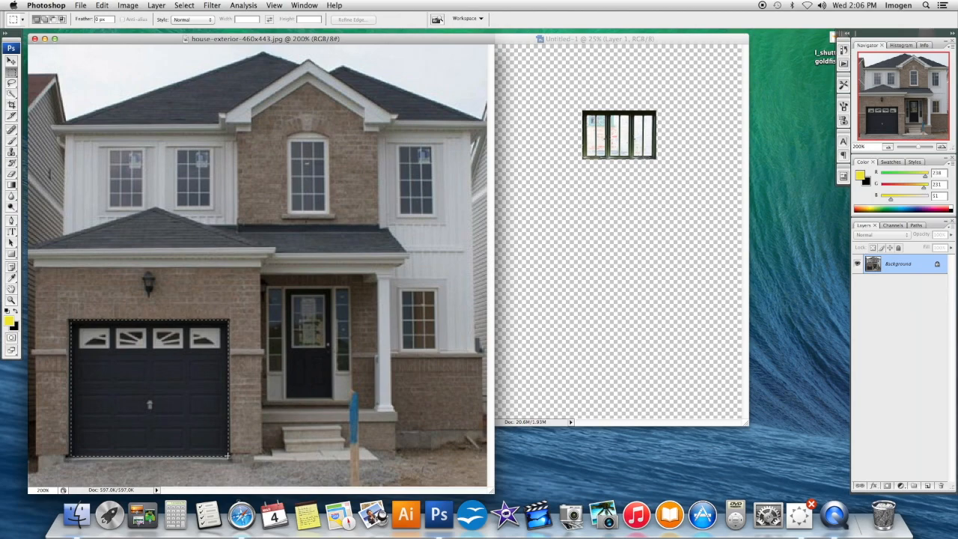
click(9, 63)
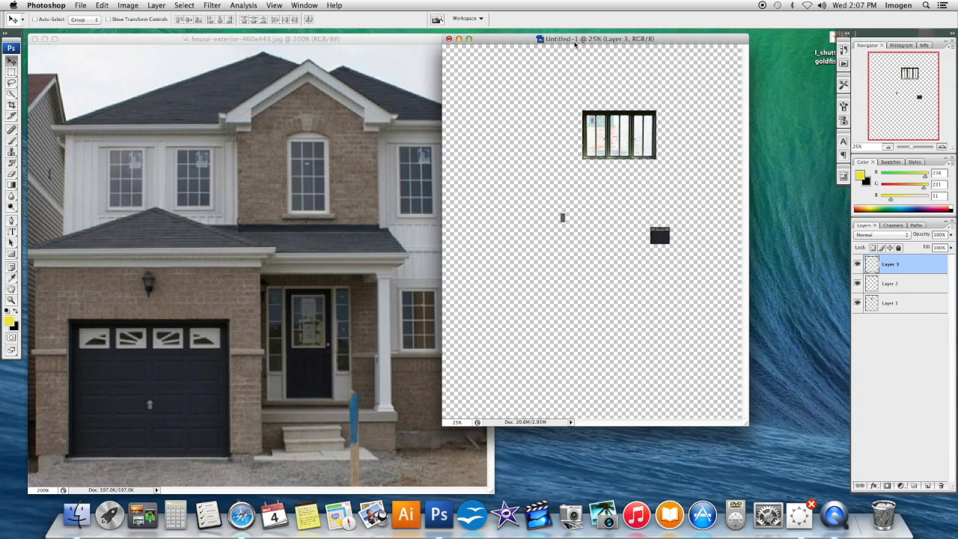
drag(599, 39, 561, 45)
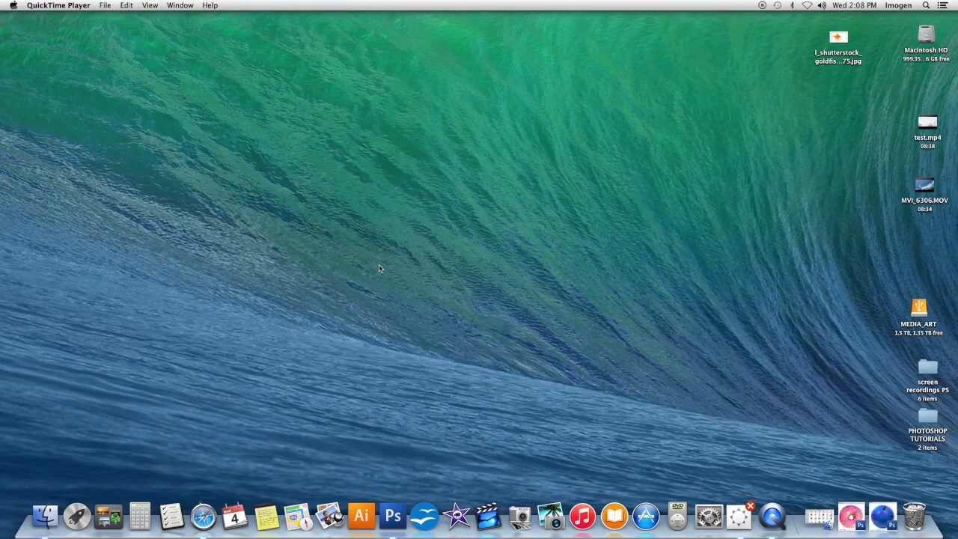
click(404, 512)
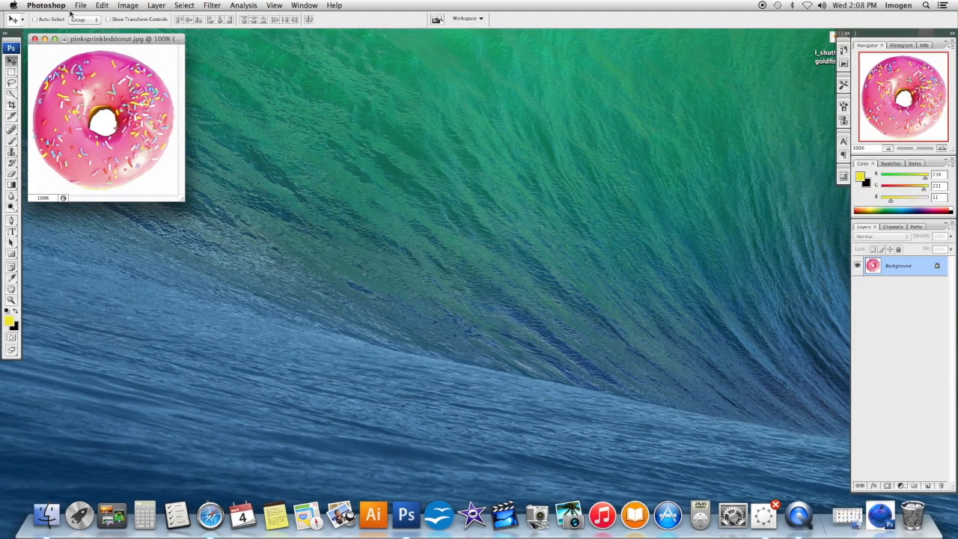
Step: Create a second blank transparent 8 by 10 inch document beside the donut photo
click(96, 6)
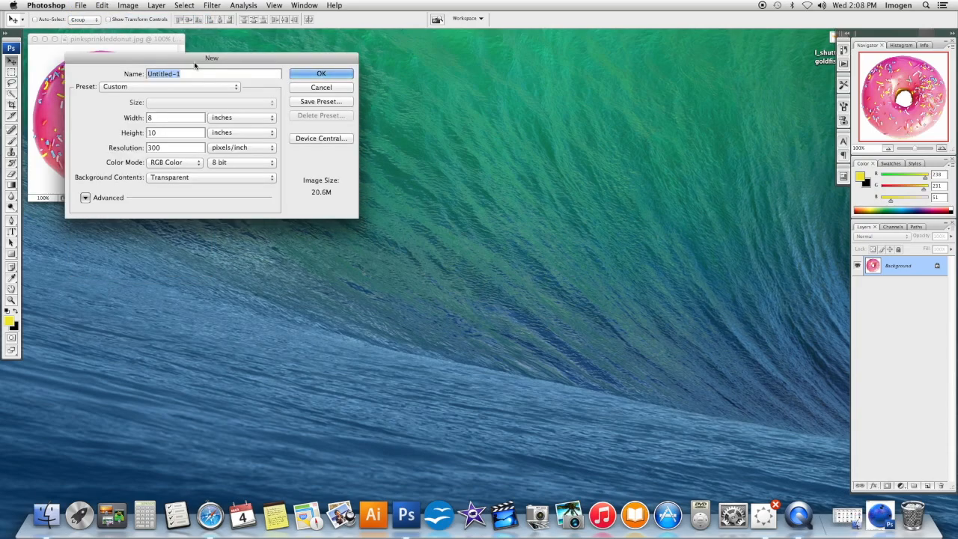
click(320, 72)
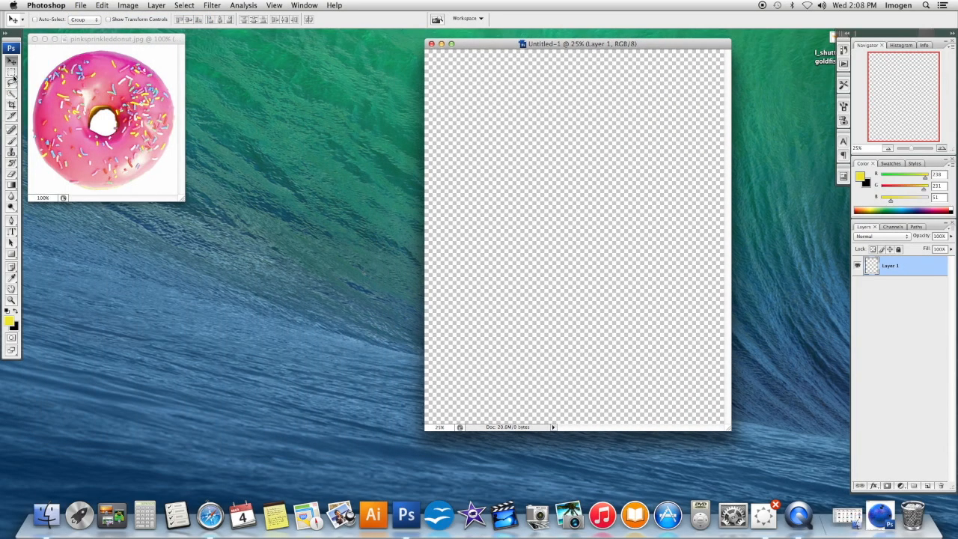
mouse_move(9, 73)
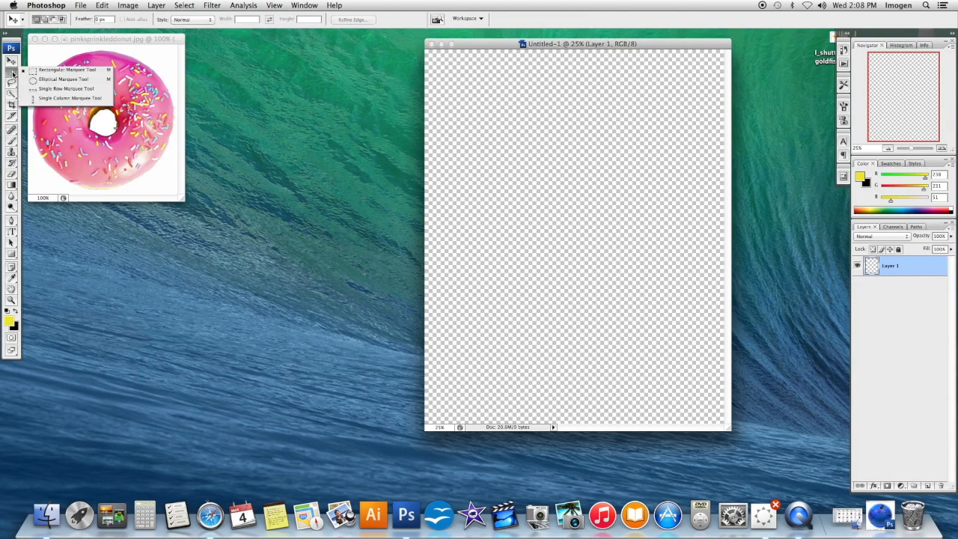
mouse_move(72, 80)
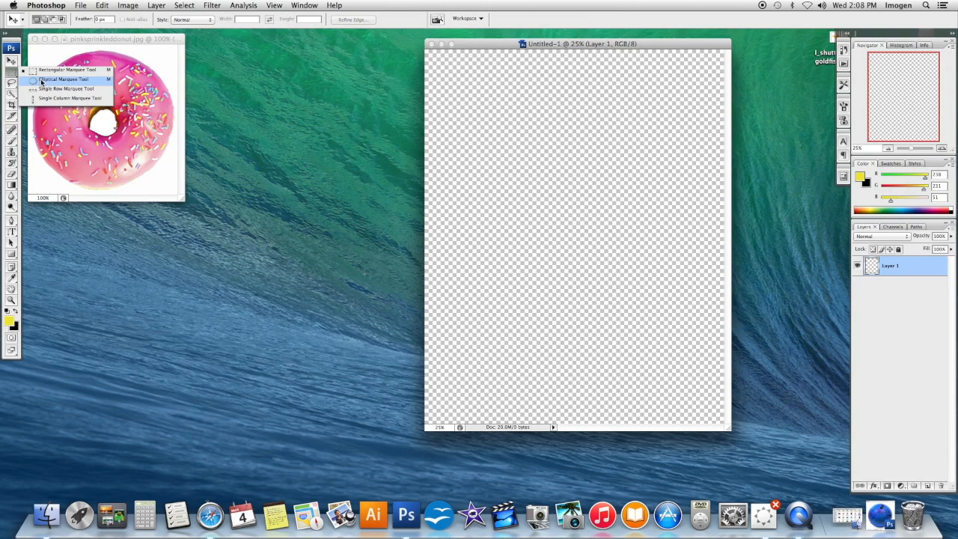
Step: Choose the Elliptical Marquee Tool for selecting the donut
click(65, 77)
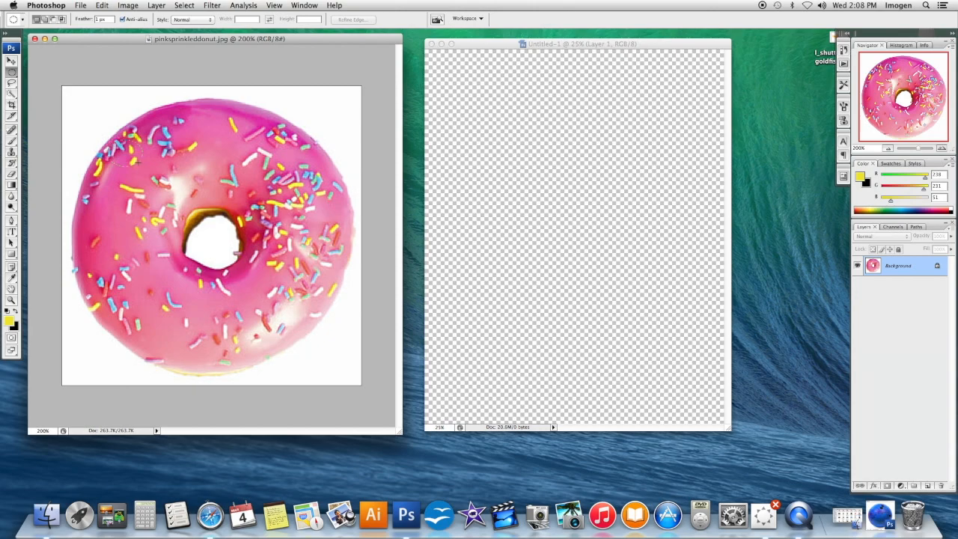
Step: Drag an elliptical selection that traces the pink donut's edge
drag(134, 135, 353, 377)
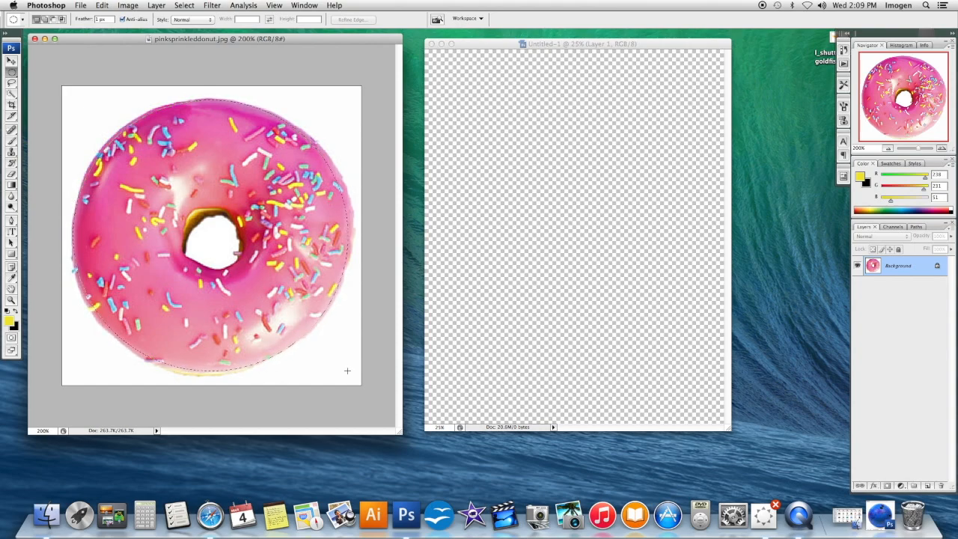
Step: Move a copy of the selected donut into the transparent document and close the donut photo
click(9, 63)
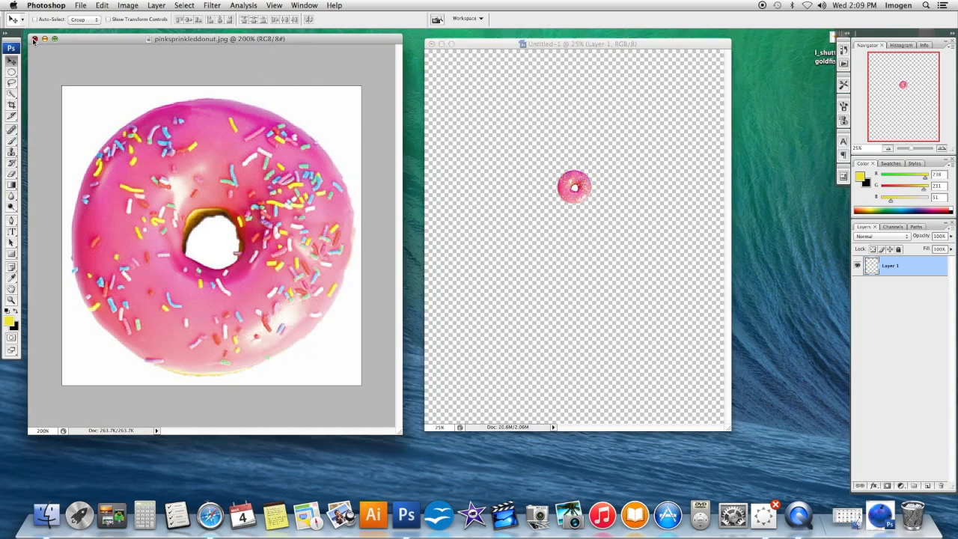
click(36, 39)
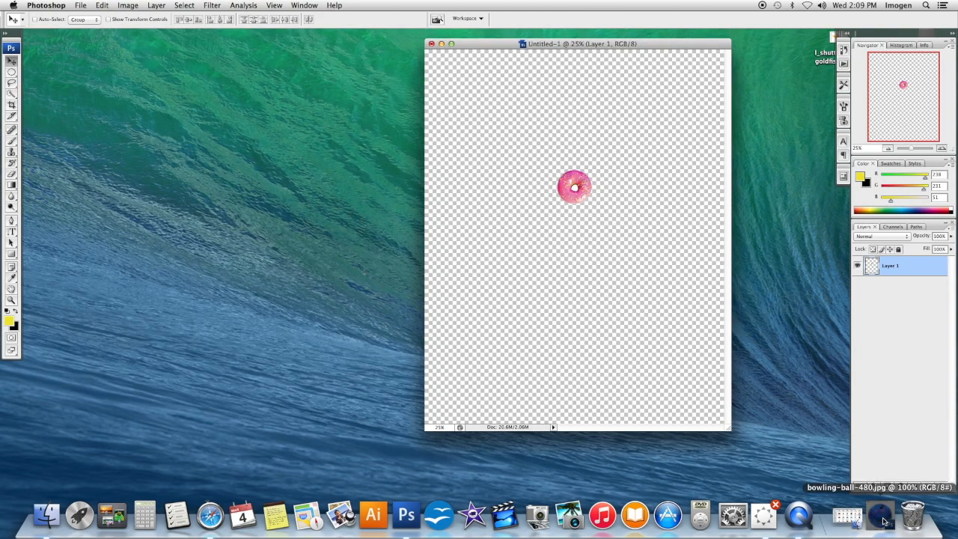